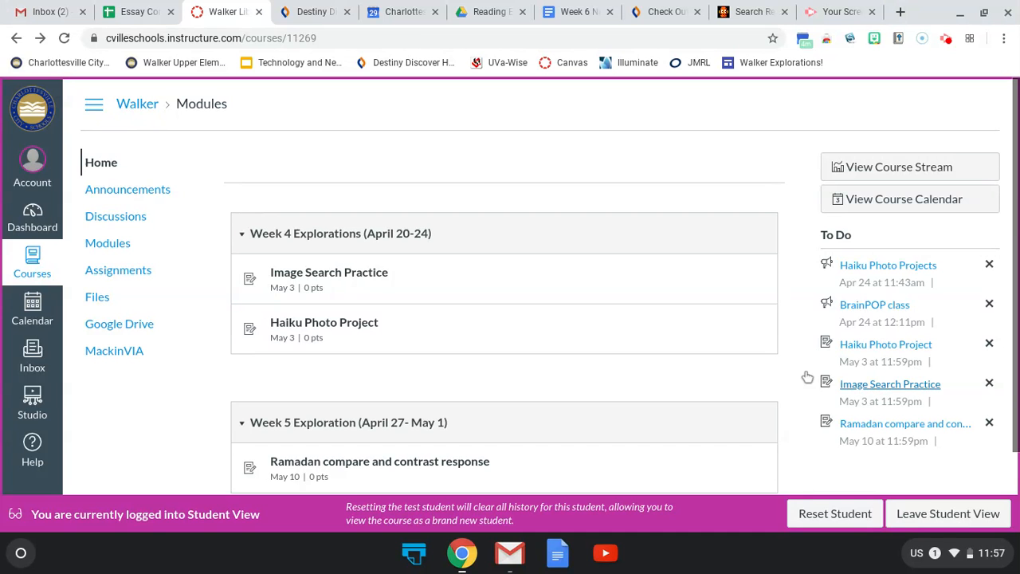
- Open the Image Search Practice assignment and begin authorizing its Google Drive integration
{"action": "left_click", "coordinate": [328, 272]}
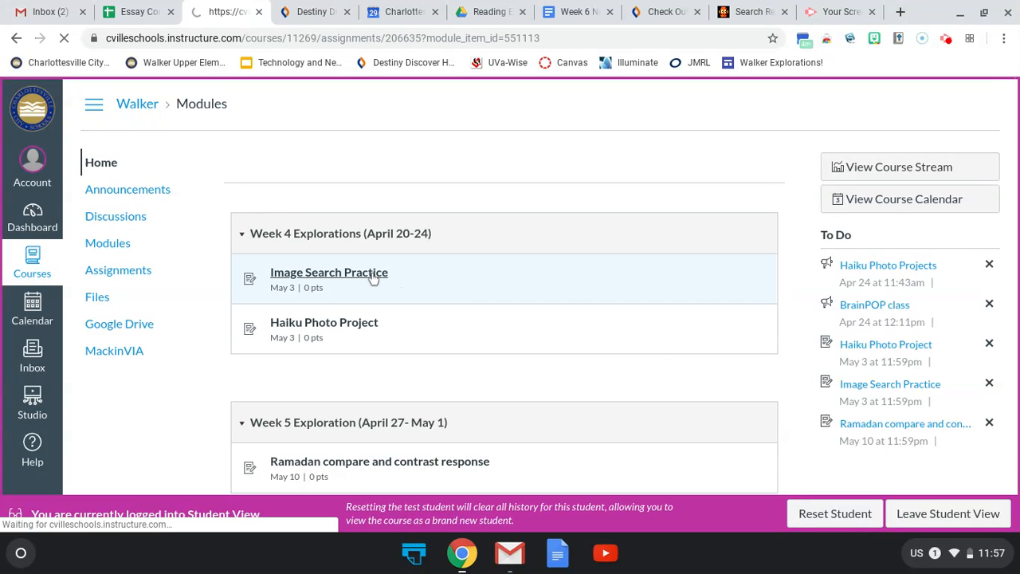
{"action": "left_click", "coordinate": [328, 272]}
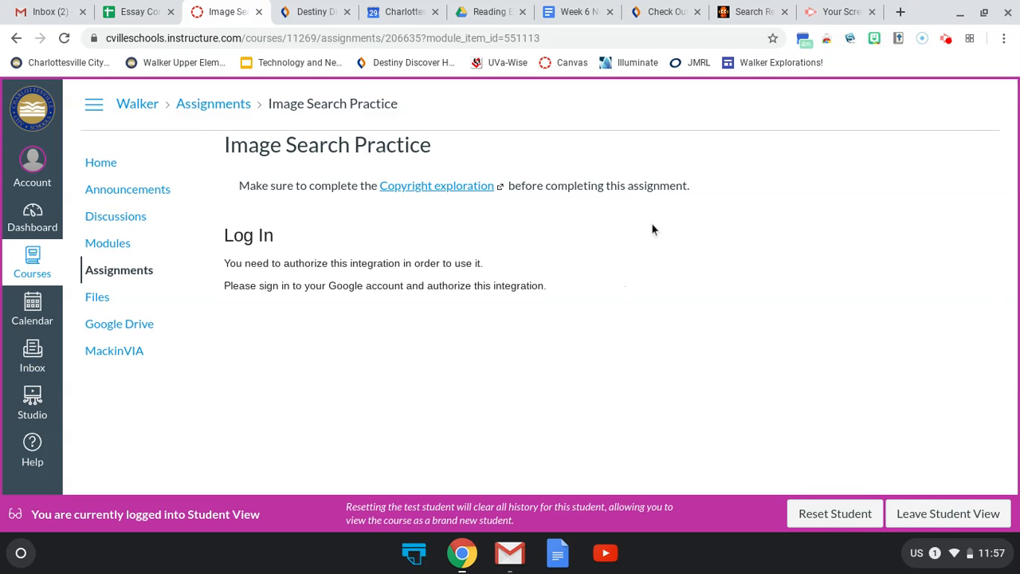
{"action": "scroll", "scroll_direction": "down", "scroll_amount": 3}
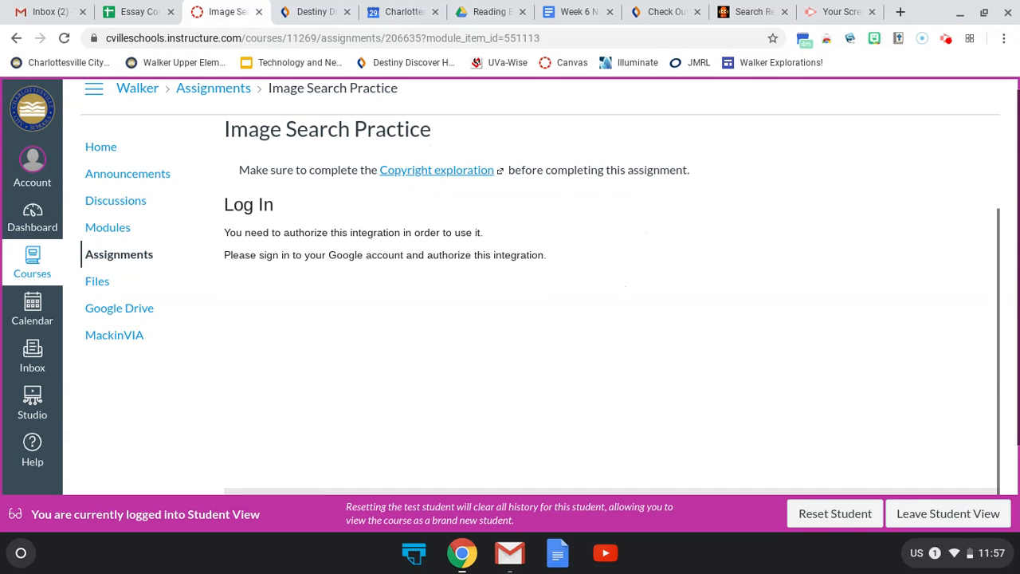
{"action": "scroll", "scroll_direction": "down", "scroll_amount": 3}
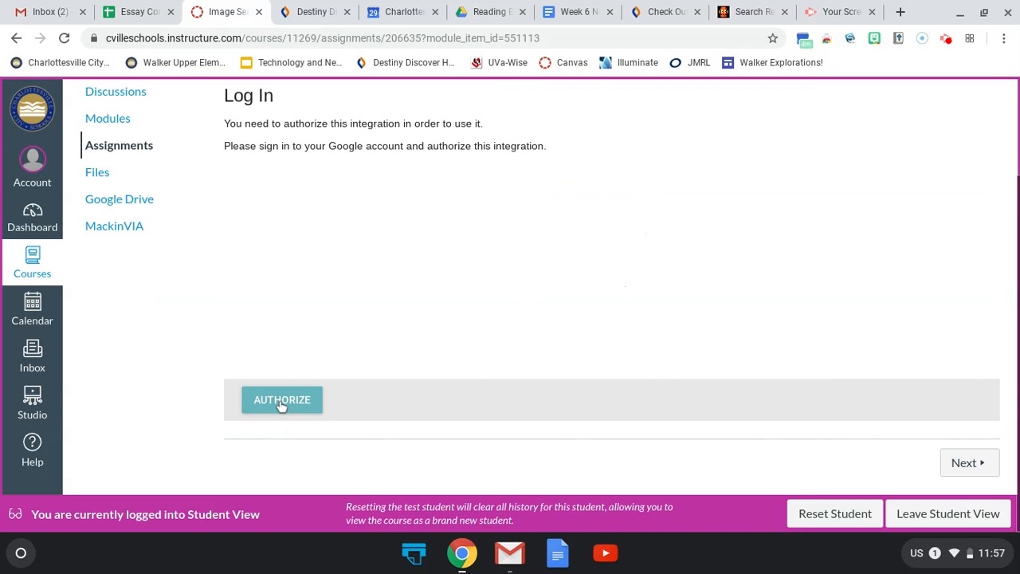
{"action": "left_click", "coordinate": [281, 399]}
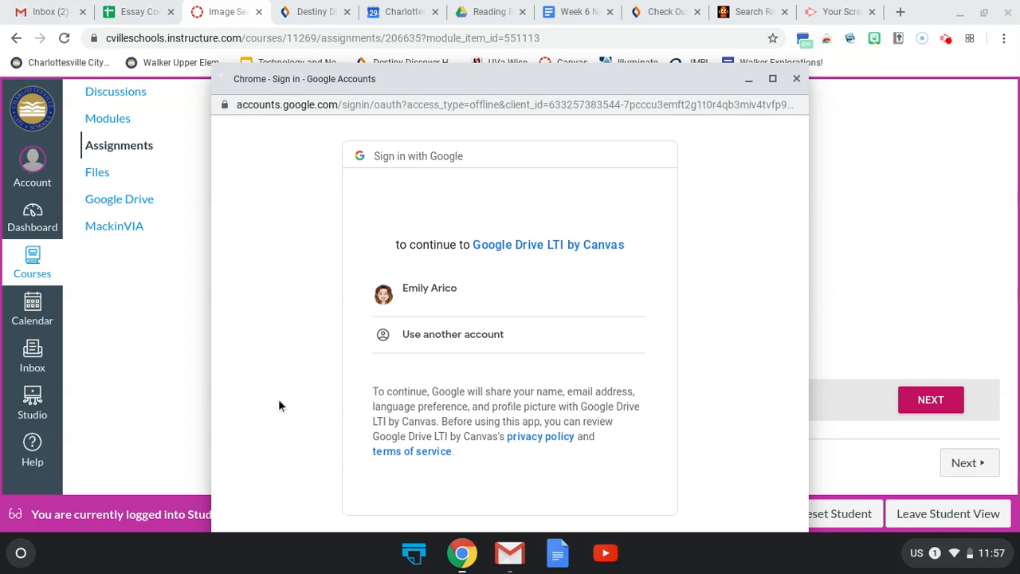
- Sign in with the school Google account and allow Google Drive LTI by Canvas Drive access
{"action": "left_click", "coordinate": [430, 293]}
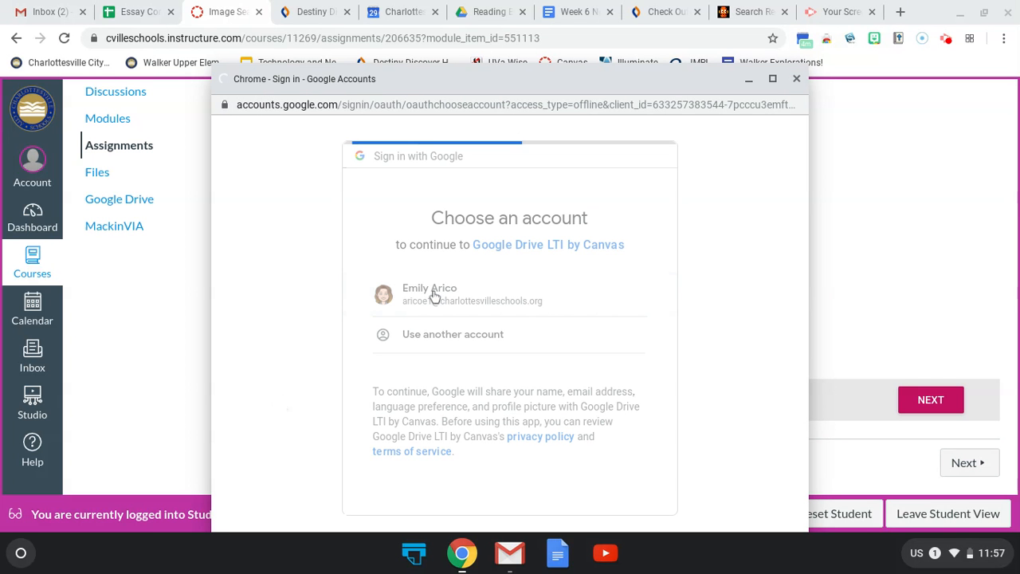
{"action": "left_click", "coordinate": [429, 294]}
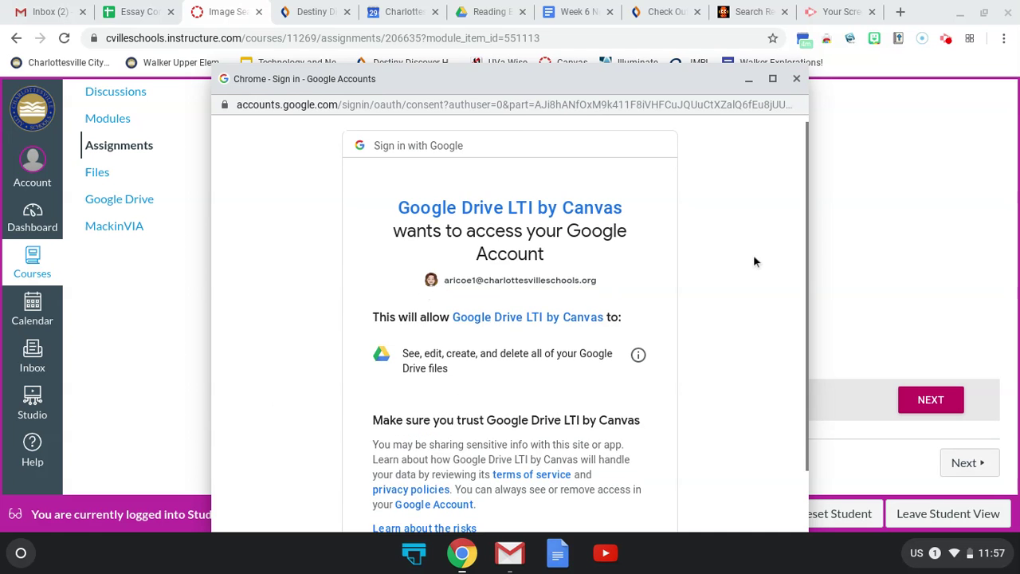
{"action": "scroll", "scroll_direction": "down", "scroll_amount": 3}
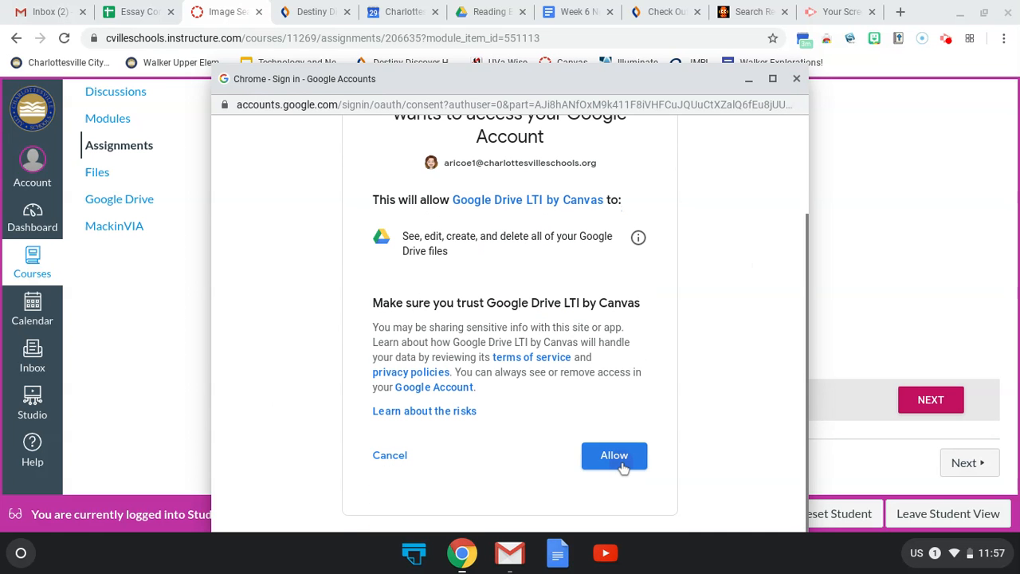
{"action": "left_click", "coordinate": [613, 455]}
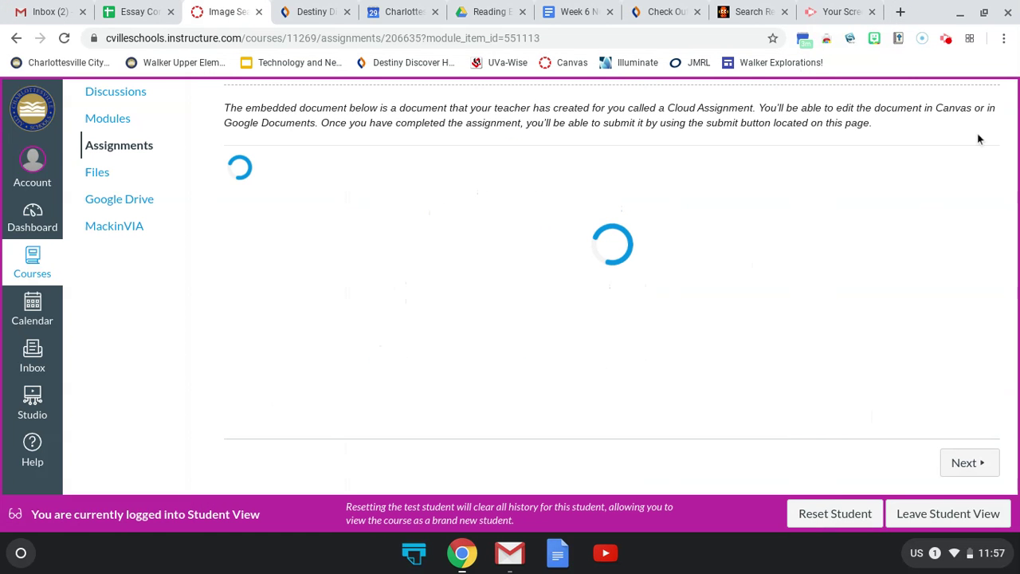
{"action": "mouse_move", "coordinate": [1007, 124]}
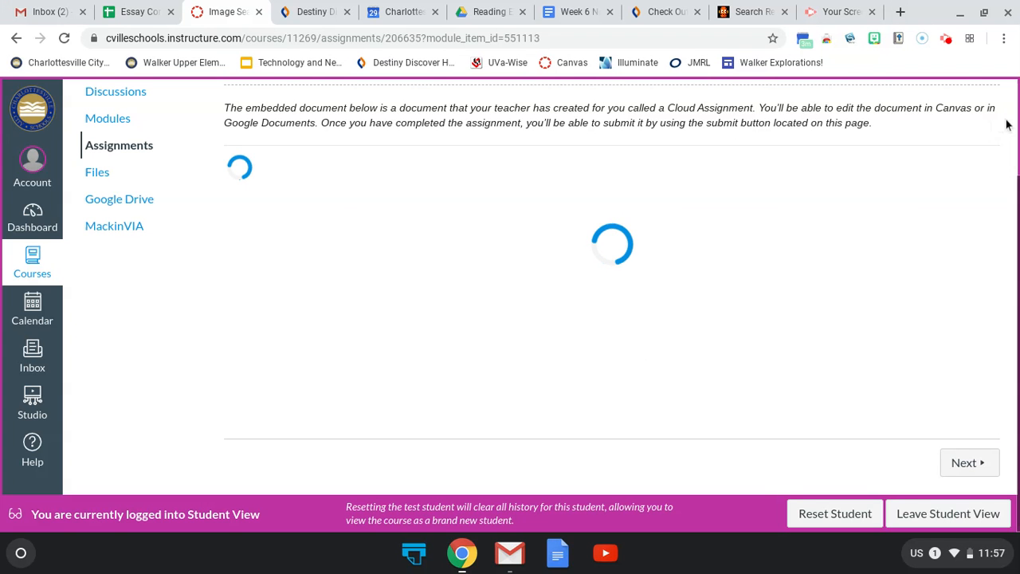